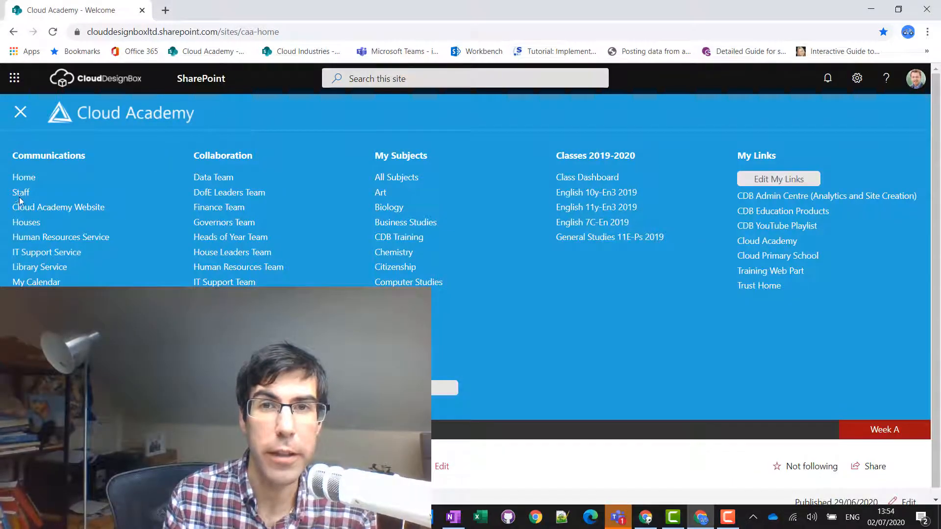
Go to the Staff site and choose its Policies quick link
{"action": "left_click", "coordinate": [21, 193]}
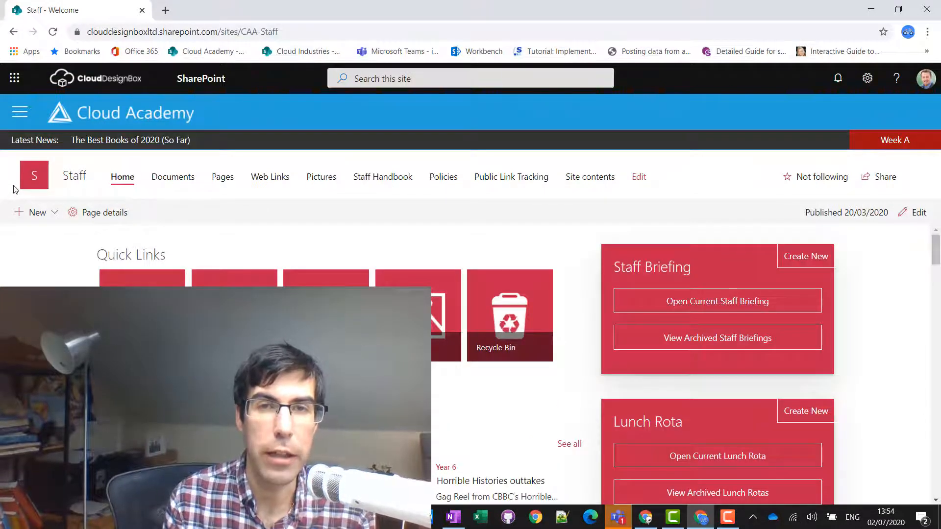
{"action": "mouse_move", "coordinate": [68, 236]}
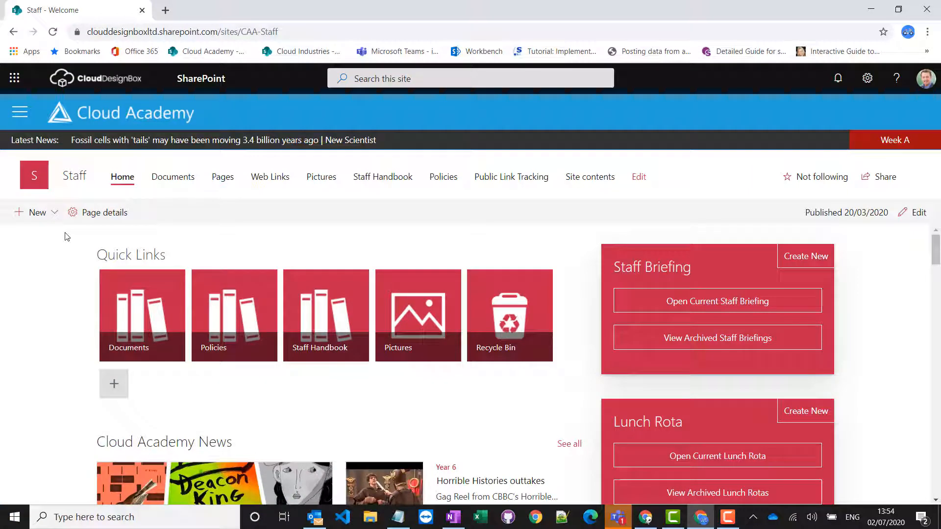
{"action": "left_click", "coordinate": [233, 314]}
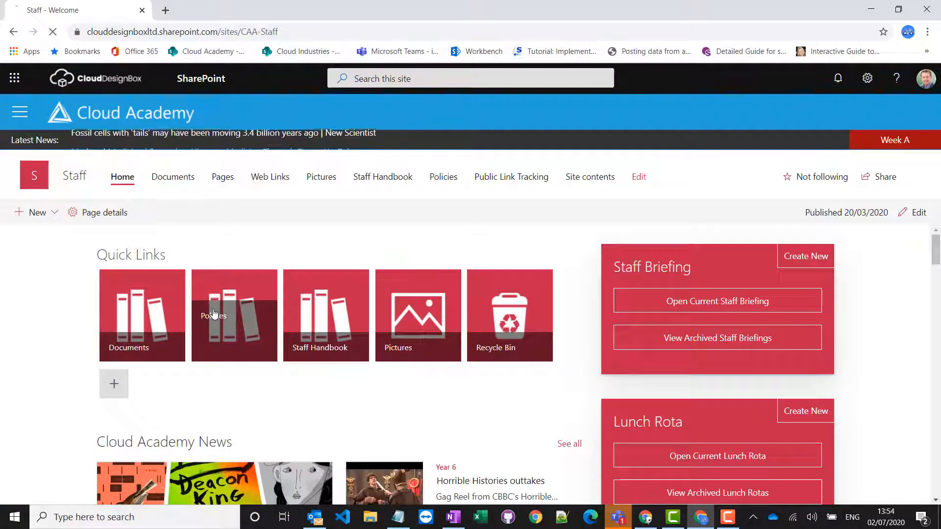
Copy the Policies library's web address and bring up the Office 365 app launcher
{"action": "left_click", "coordinate": [233, 314]}
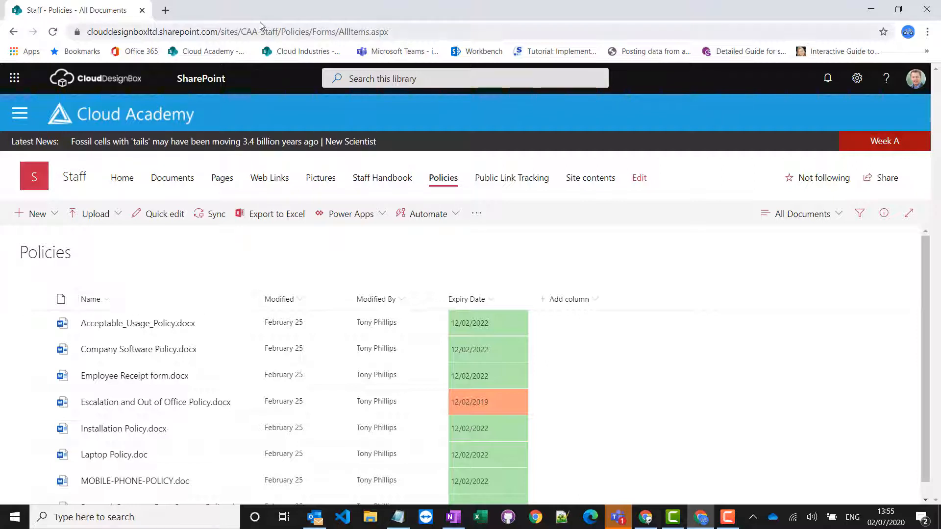
{"action": "right_click", "coordinate": [258, 31]}
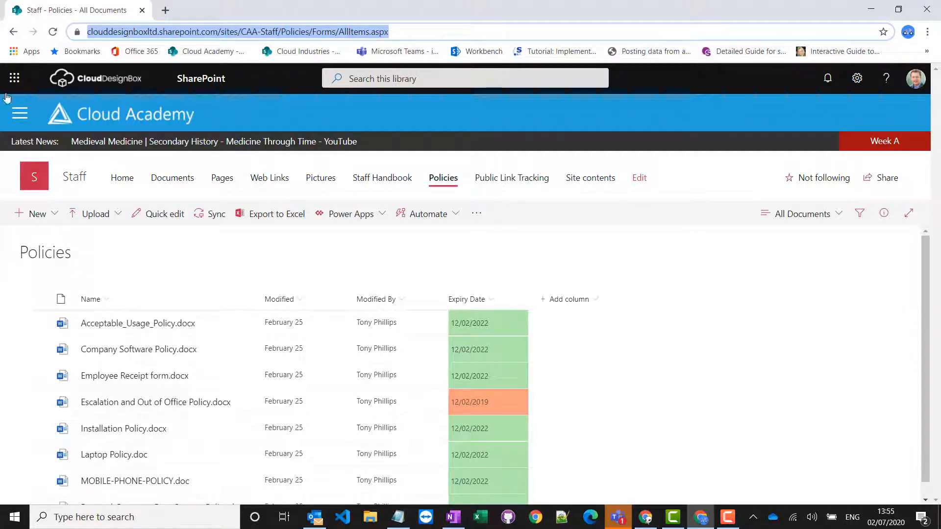
{"action": "left_click", "coordinate": [14, 78]}
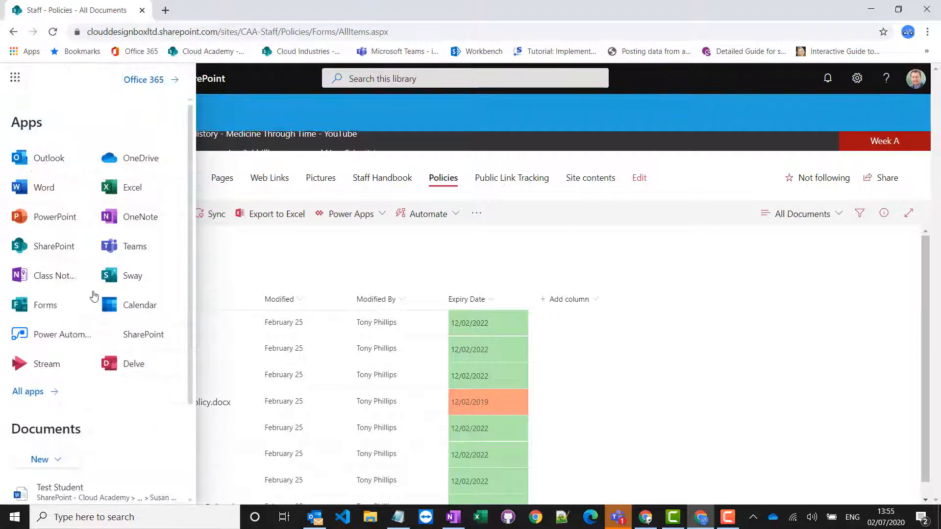
Start a new blank form in Forms and title it 'Policy Receipt Form'
{"action": "left_click", "coordinate": [45, 305]}
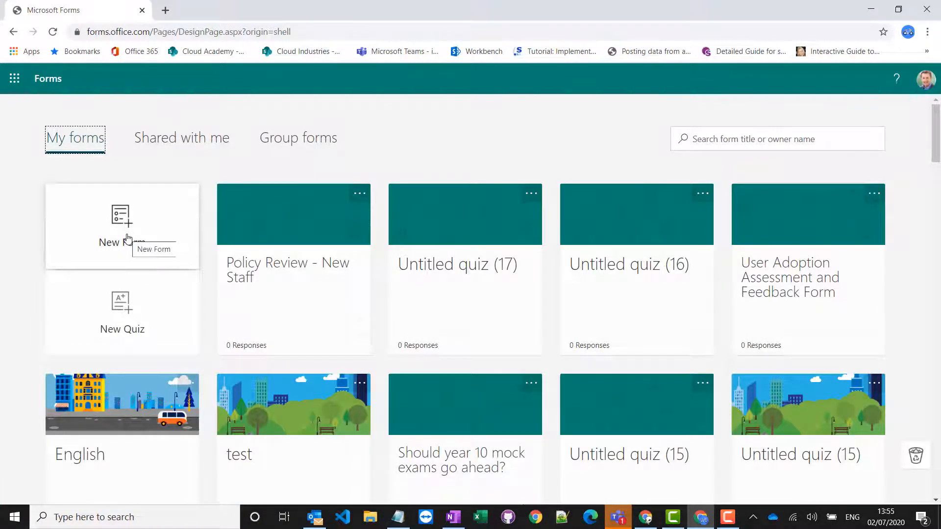
{"action": "left_click", "coordinate": [121, 225]}
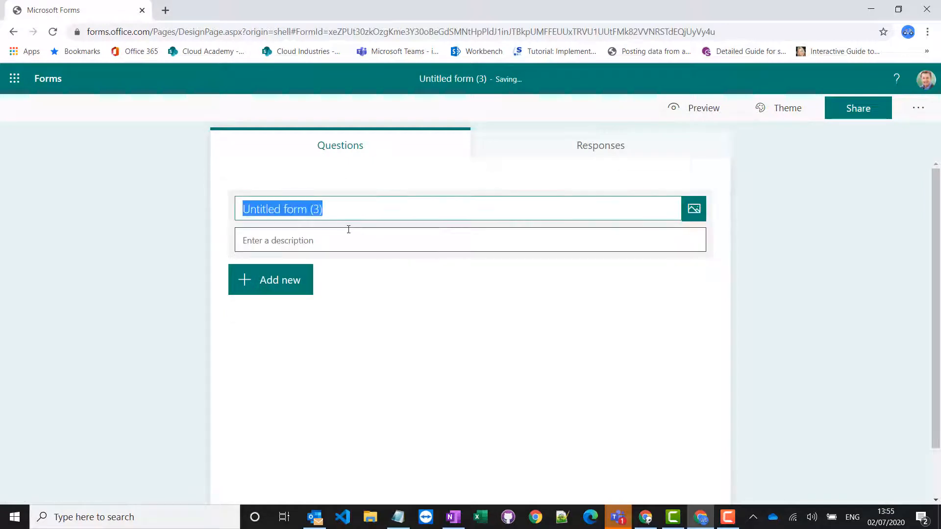
{"action": "type", "text": "P"}
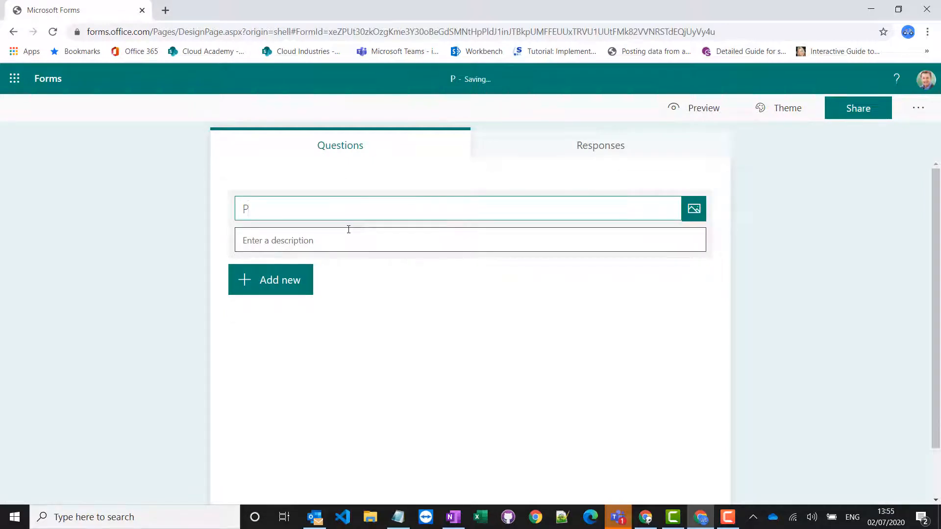
{"action": "type", "text": "olicy Receipt Form"}
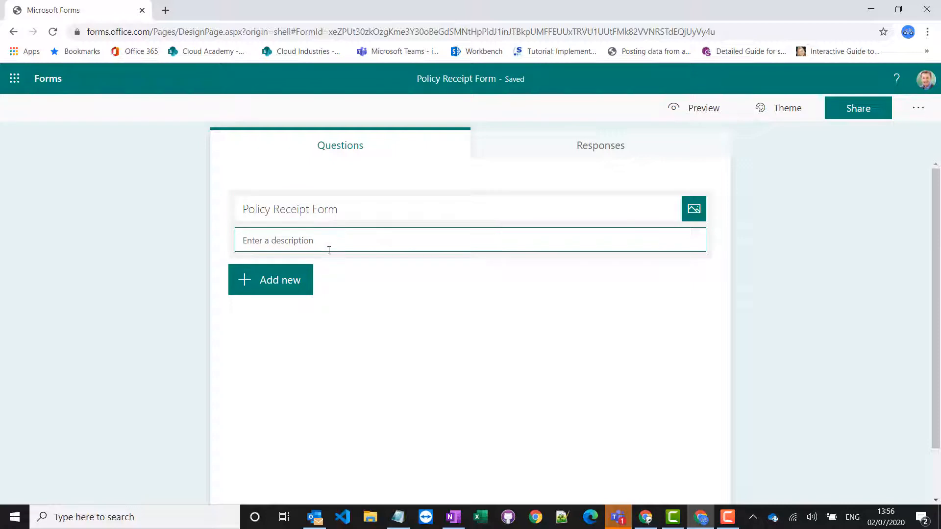
Add a choice question stating the content, requirements and expectations of the policies linked below were read
{"action": "left_click", "coordinate": [271, 280]}
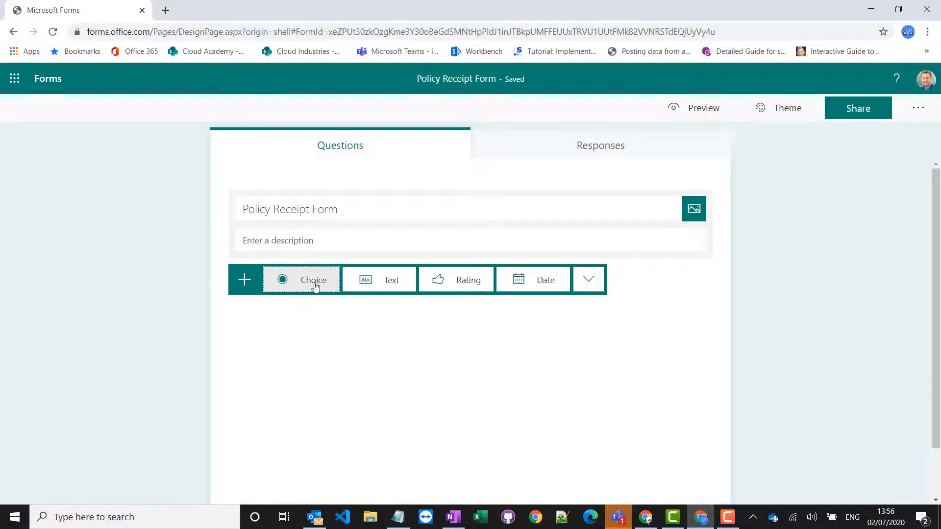
{"action": "left_click", "coordinate": [313, 280]}
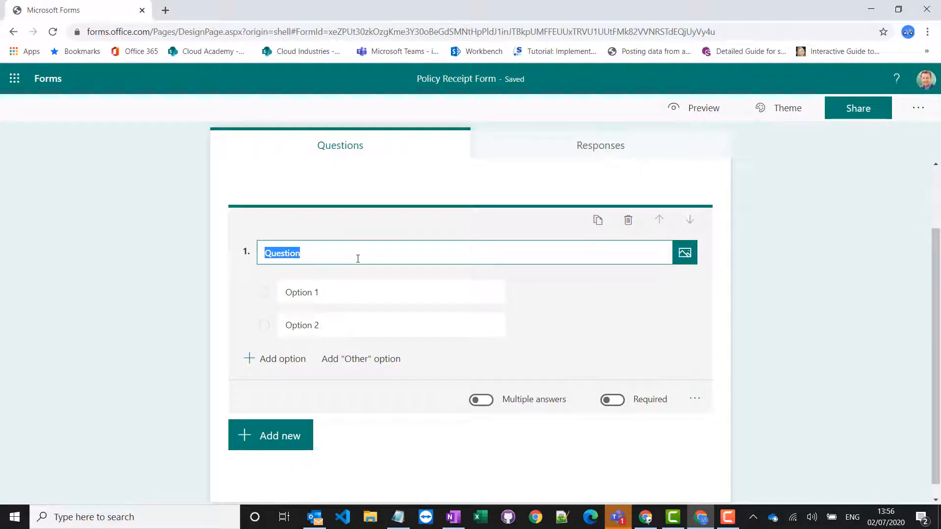
{"action": "type", "text": "I hav"}
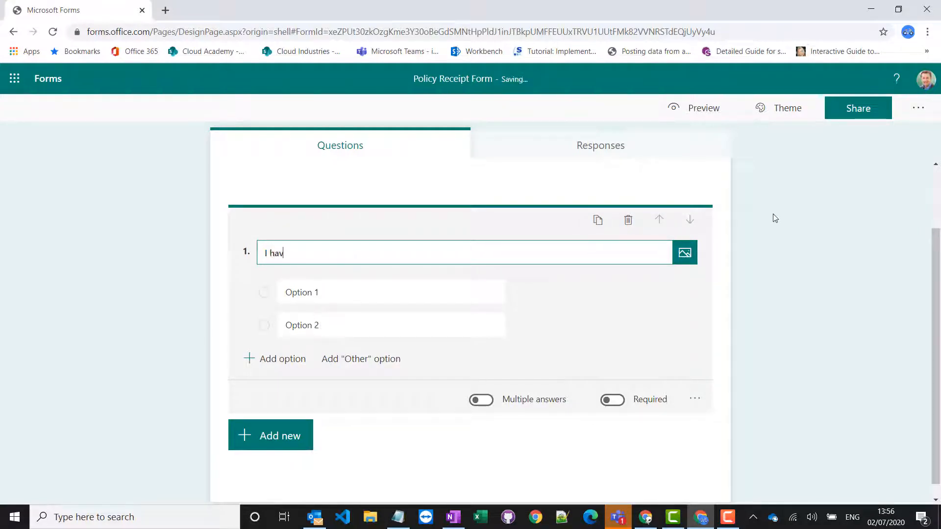
{"action": "type", "text": "e read and been"}
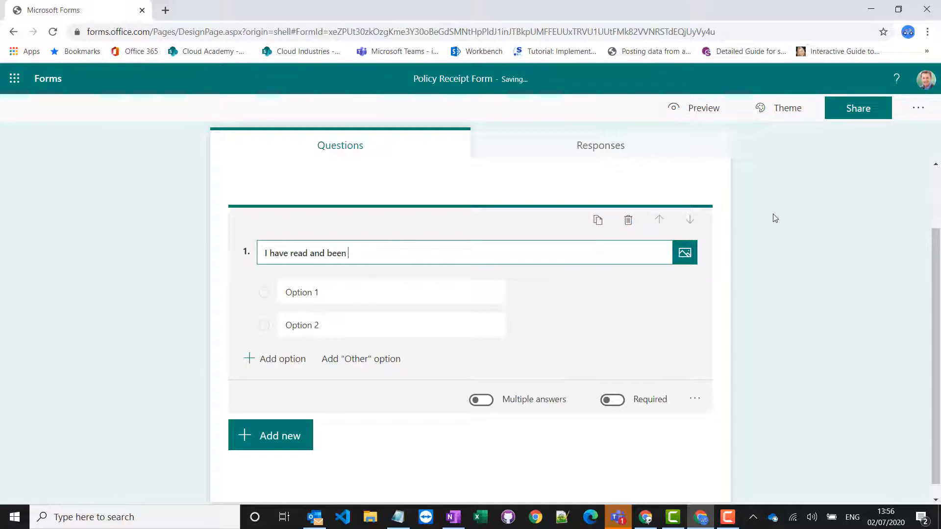
{"action": "type", "text": "informed about the c"}
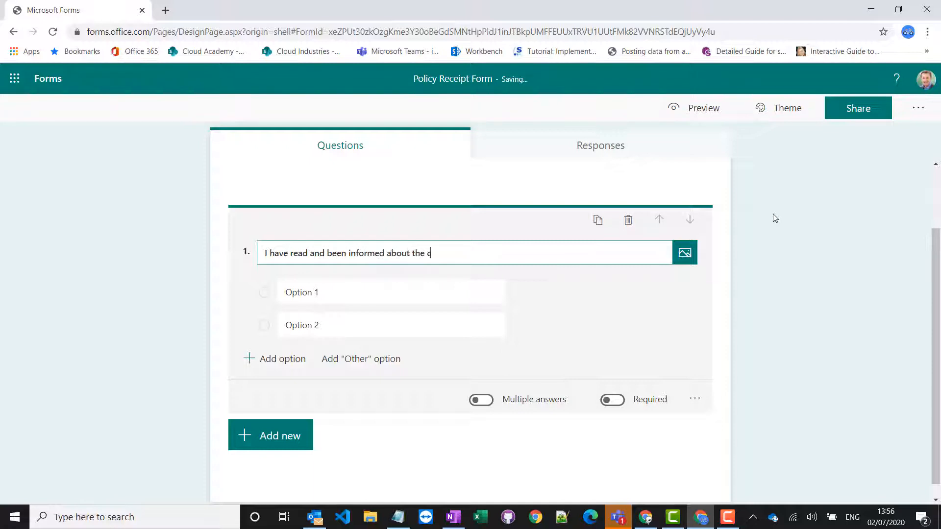
{"action": "type", "text": "ontent, requ"}
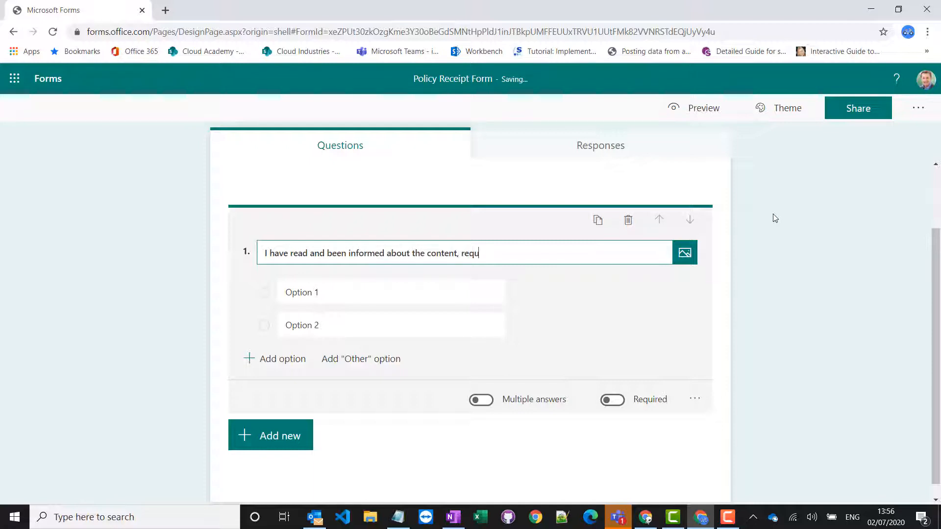
{"action": "type", "text": "irements"}
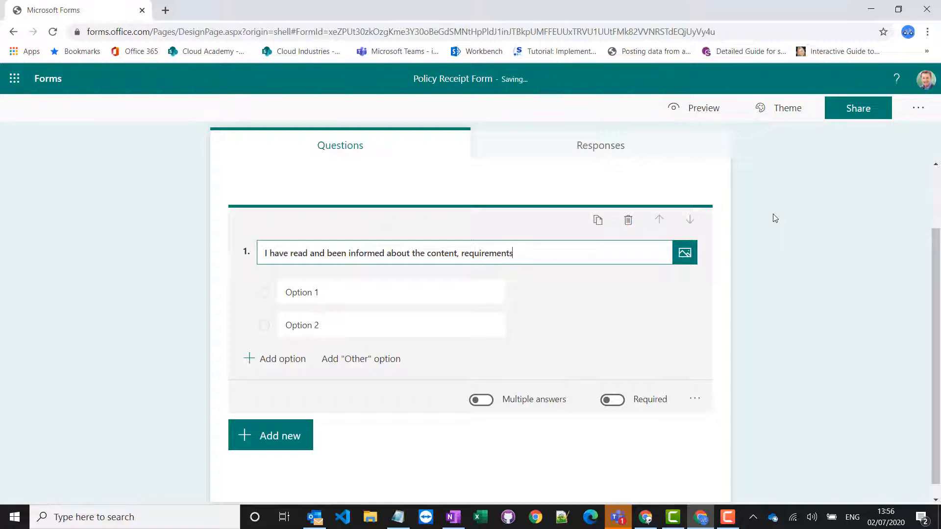
{"action": "type", "text": ", and expectio"}
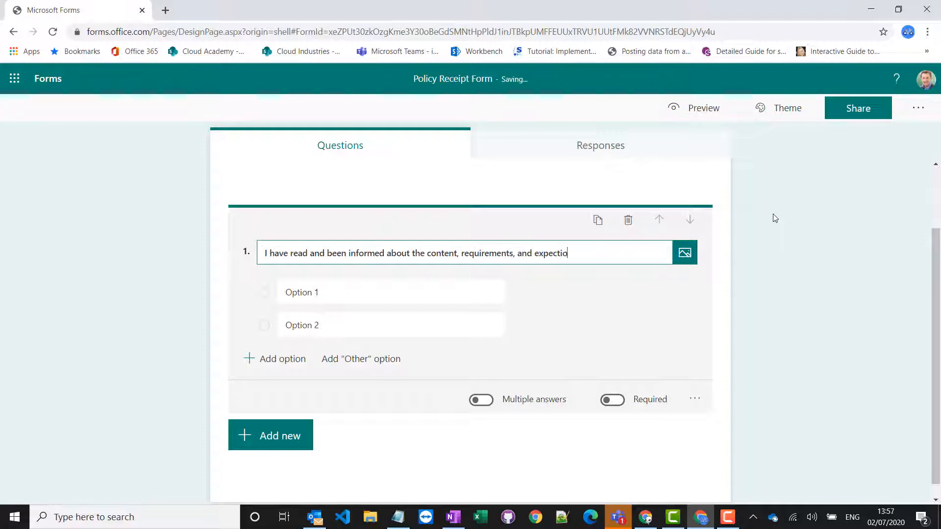
{"action": "type", "text": "ns o"}
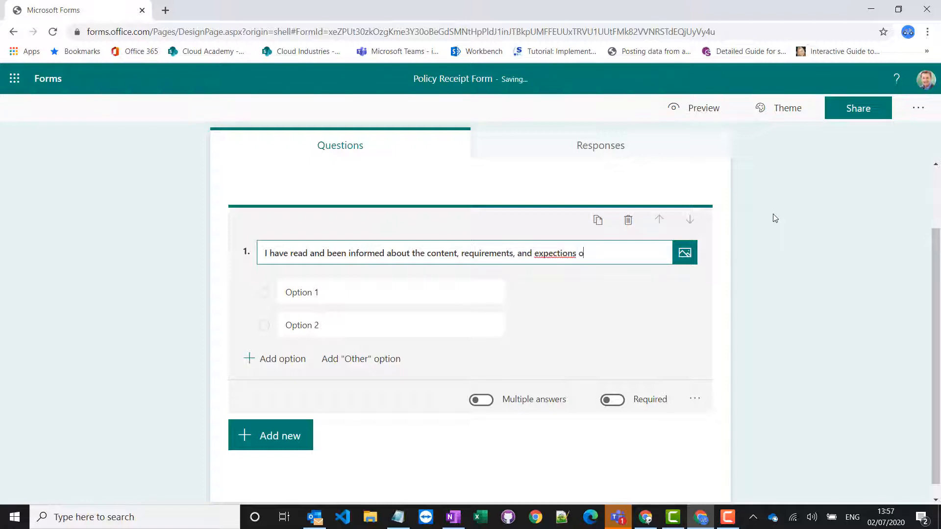
{"action": "type", "text": "f the polcies"}
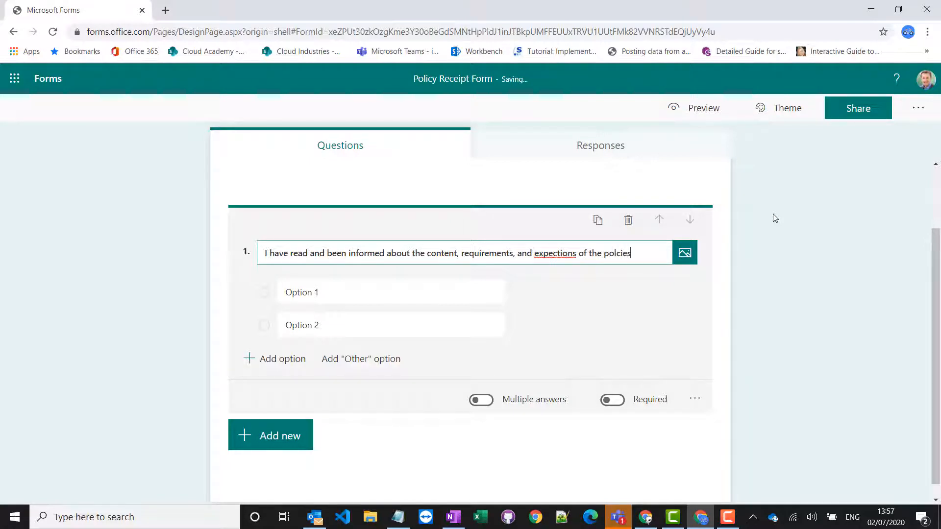
{"action": "type", "text": "linked below:"}
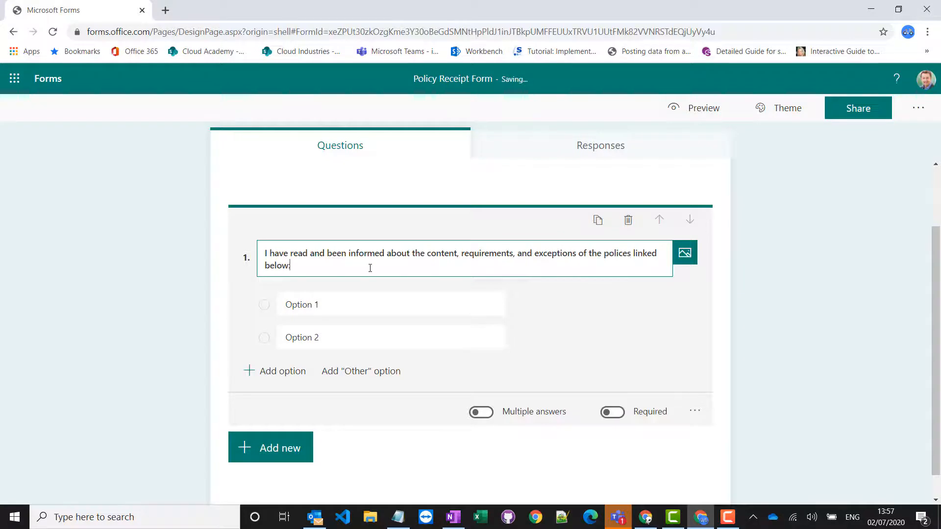
Append the CAA-Staff Policies library URL to the question text
{"action": "type", "text": "https://clouddesignboxltd.sharepoint.com/sites/CAA-Staff/Policies/Forms/AllItems.aspx"}
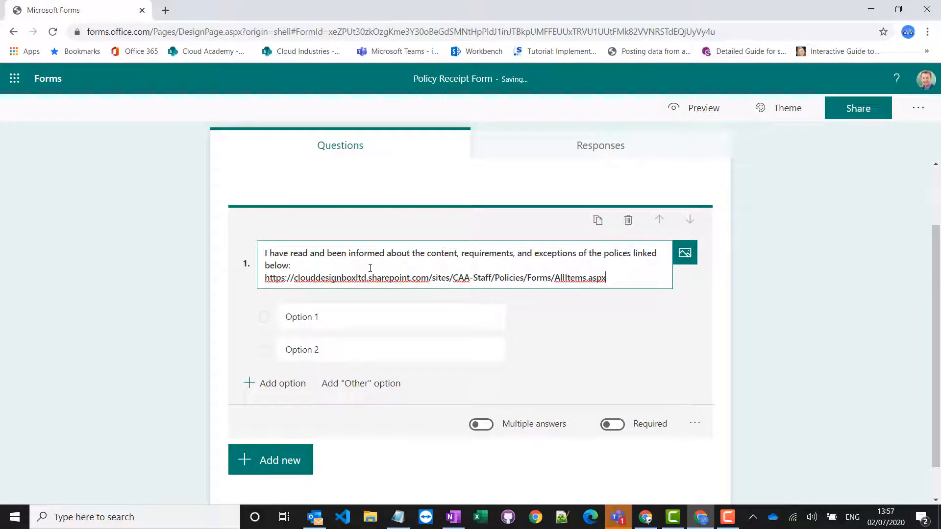
{"action": "key", "text": "Enter"}
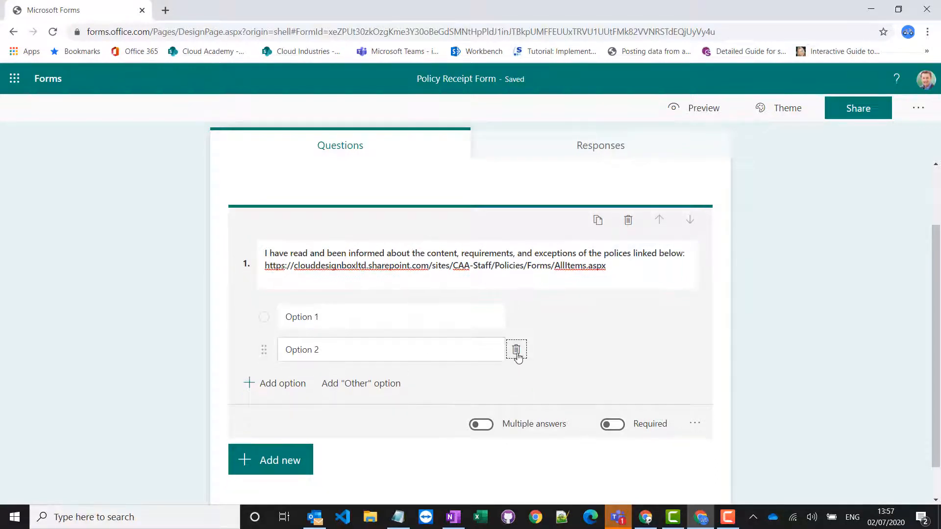
Remove the second option and name the remaining answer 'I agree'
{"action": "left_click", "coordinate": [515, 349]}
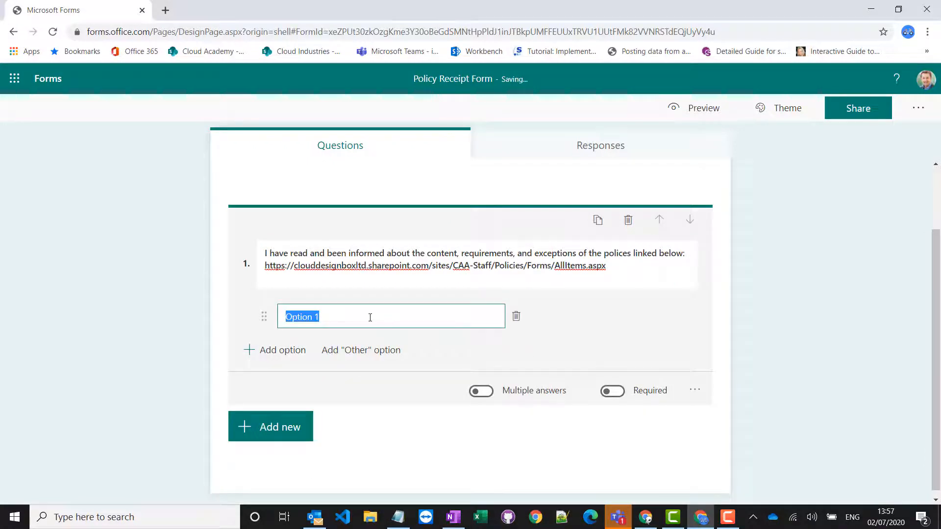
{"action": "type", "text": "I"}
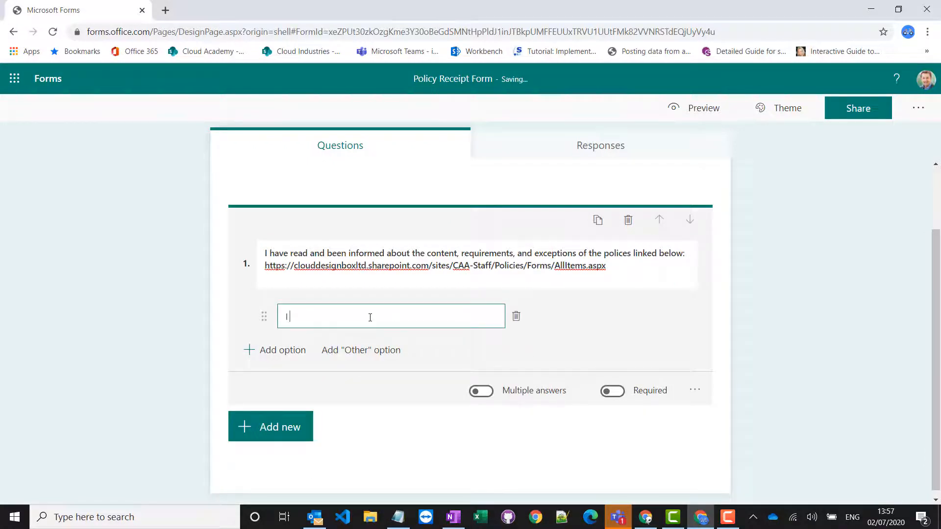
{"action": "type", "text": "I agree"}
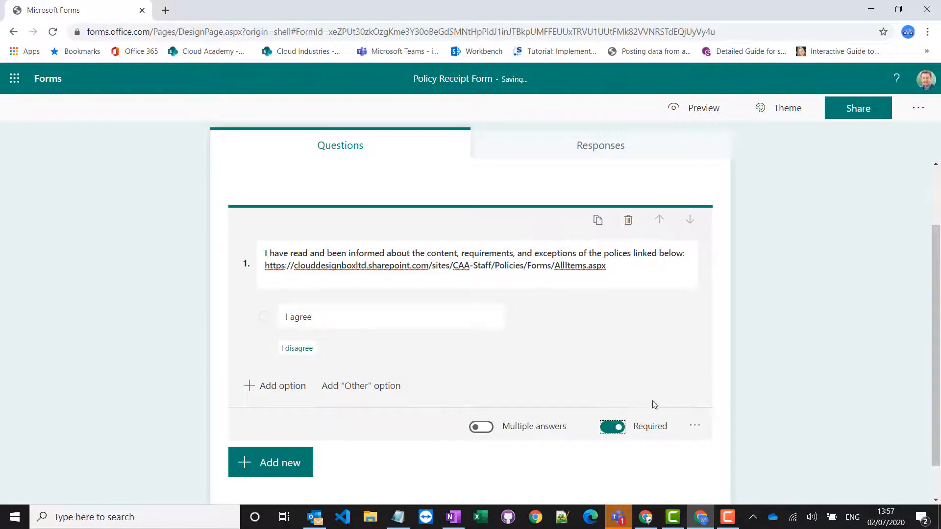
{"action": "mouse_move", "coordinate": [630, 350]}
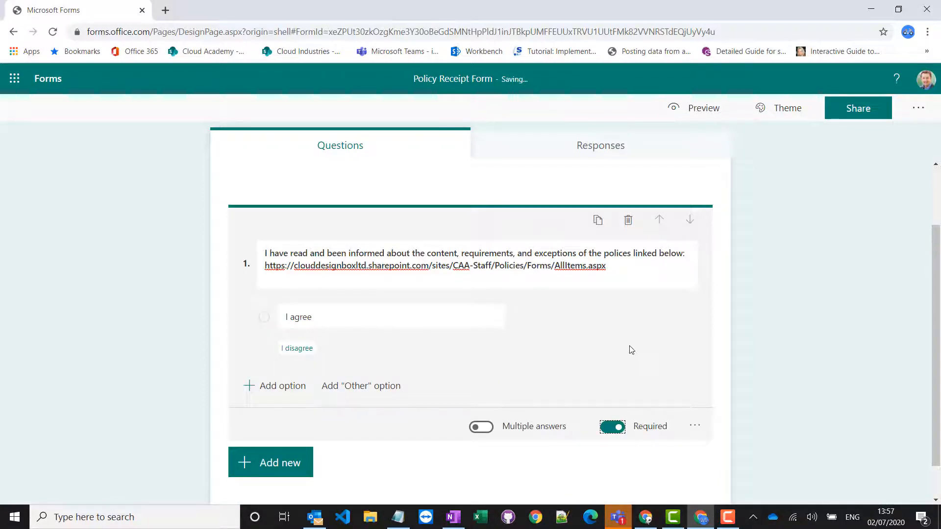
{"action": "mouse_move", "coordinate": [480, 345]}
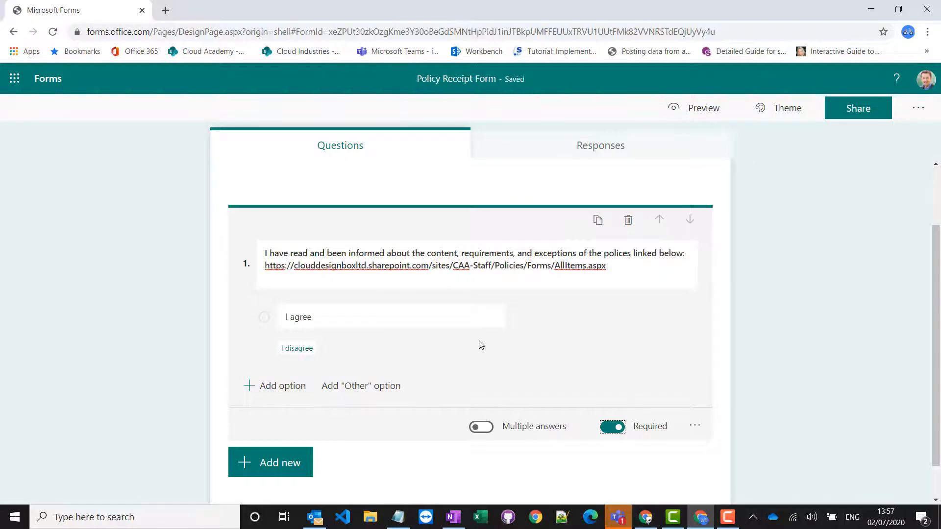
Share the form for people in the organisation and copy its response link
{"action": "left_click", "coordinate": [857, 107]}
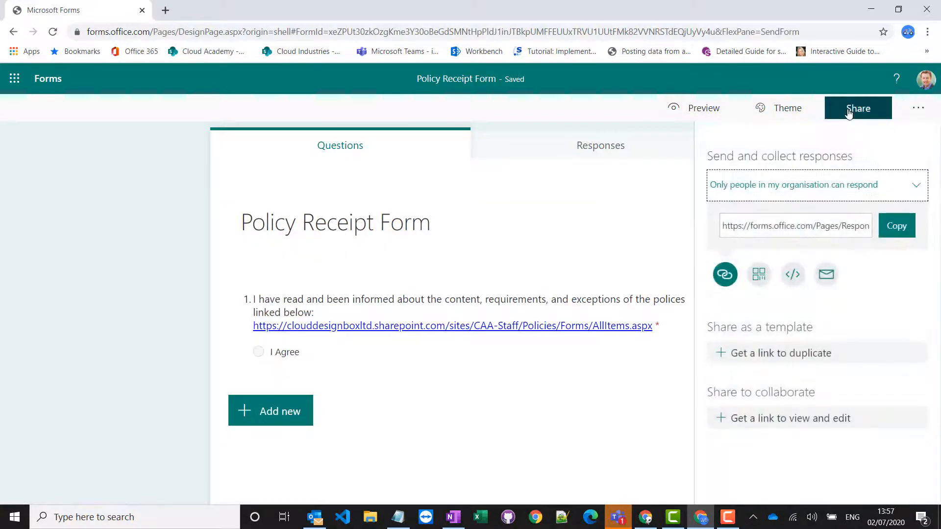
{"action": "mouse_move", "coordinate": [741, 188]}
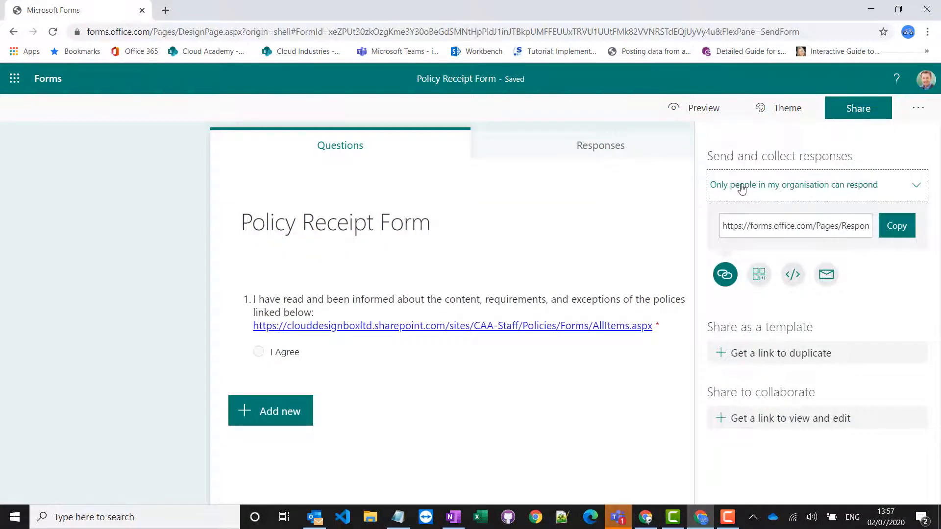
{"action": "mouse_move", "coordinate": [861, 195]}
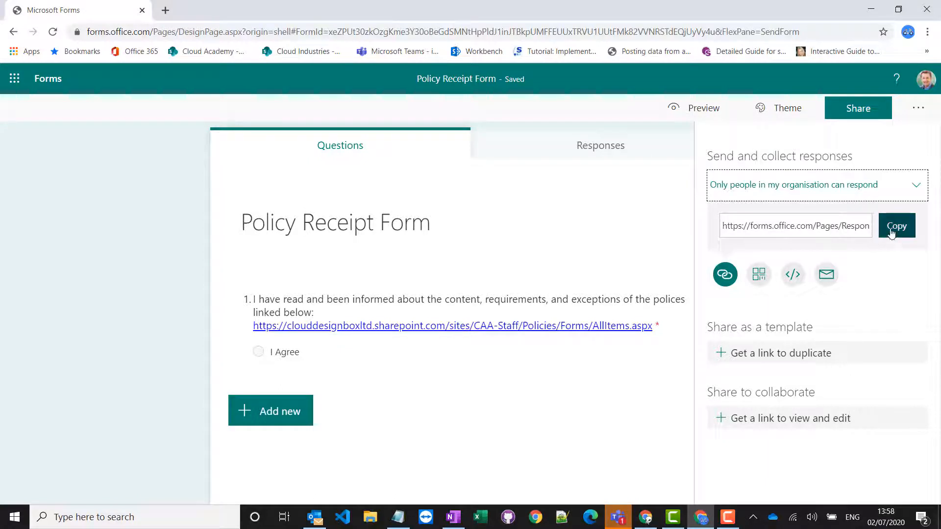
{"action": "left_click", "coordinate": [896, 226]}
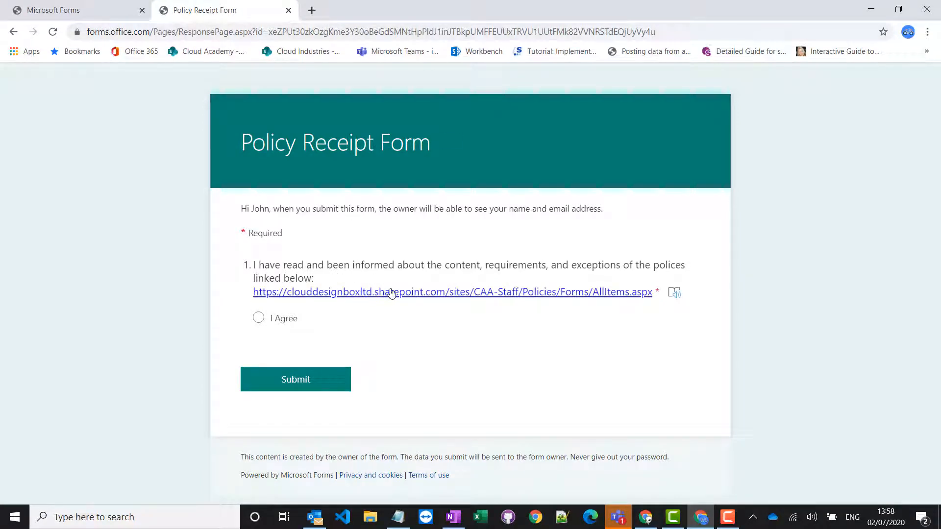
{"action": "mouse_move", "coordinate": [384, 295]}
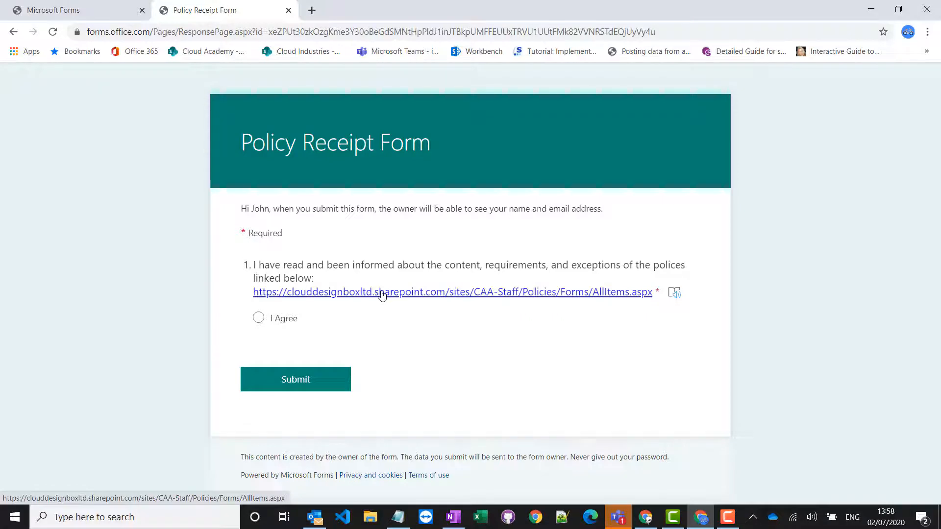
Answer 'I Agree' and submit a test response
{"action": "left_click", "coordinate": [257, 317]}
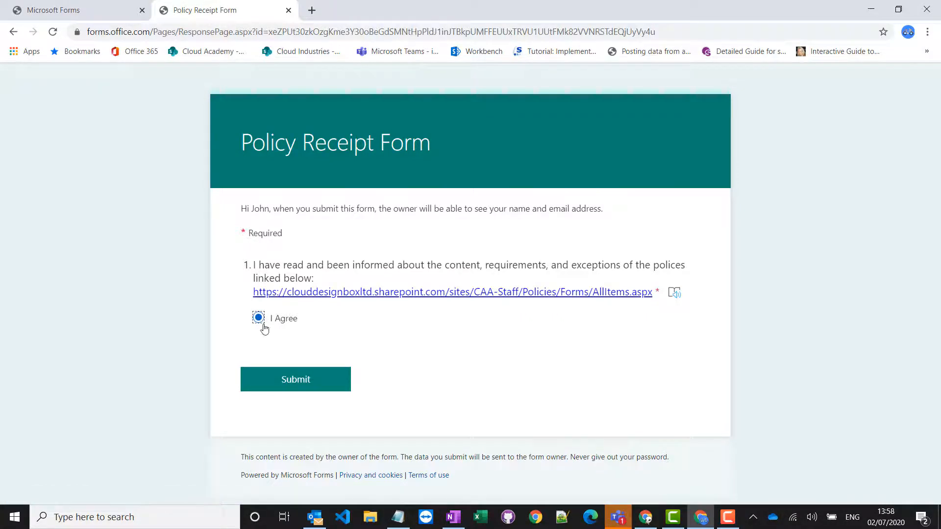
{"action": "left_click", "coordinate": [294, 379]}
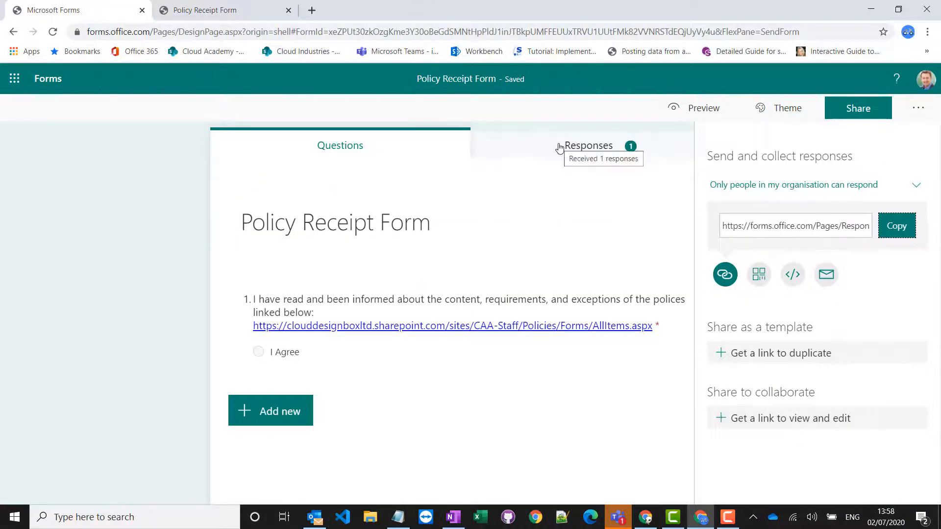
View the single received response and export the responses to Excel
{"action": "left_click", "coordinate": [589, 145]}
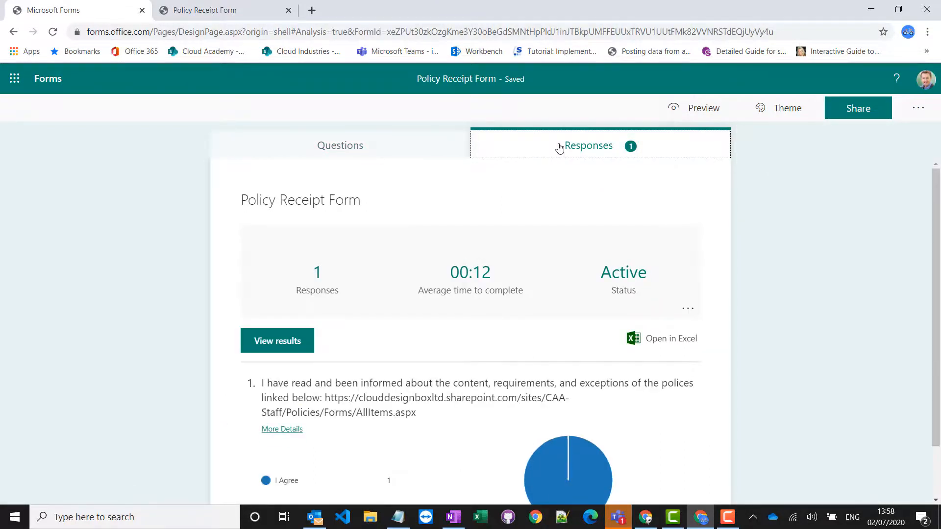
{"action": "mouse_move", "coordinate": [662, 338]}
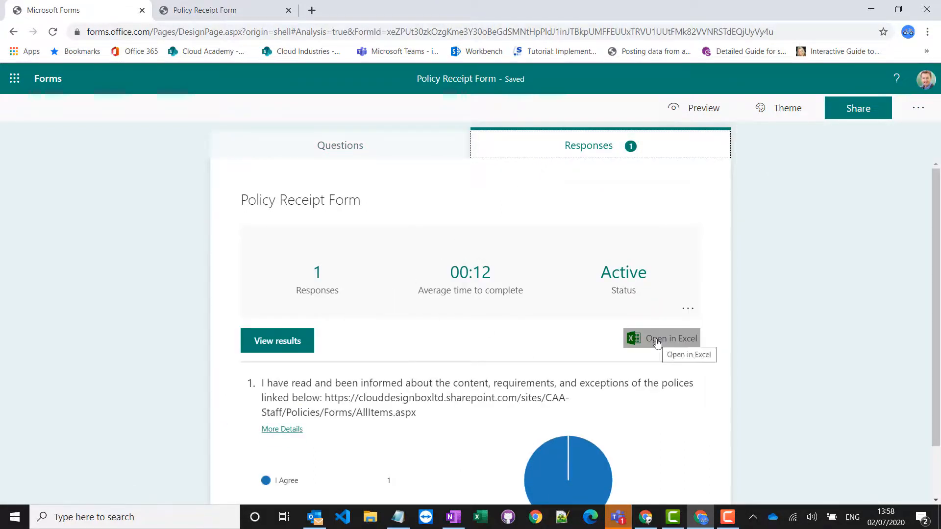
{"action": "left_click", "coordinate": [661, 338]}
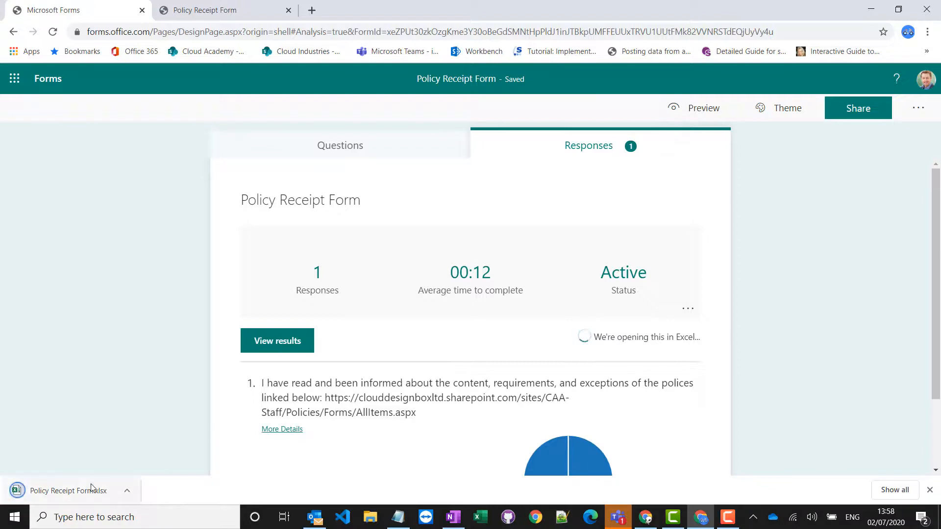
{"action": "mouse_move", "coordinate": [405, 311]}
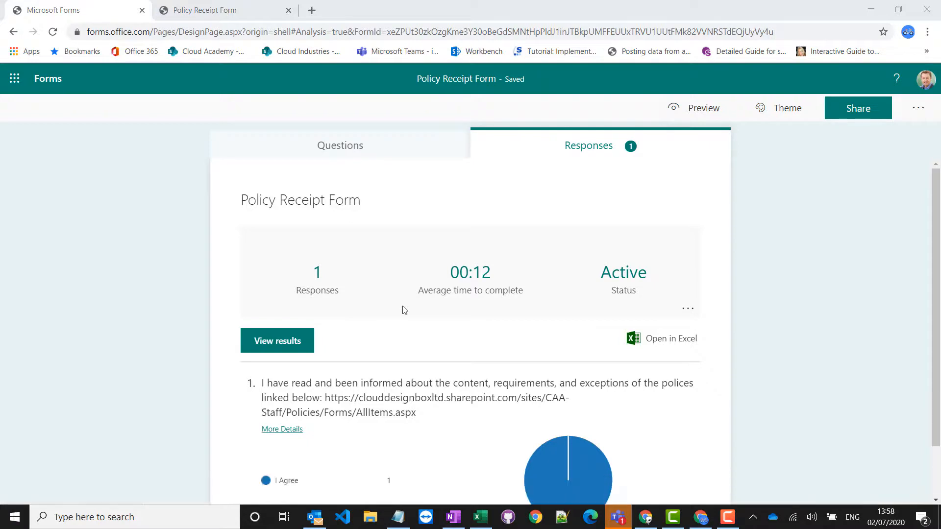
In the downloaded workbook, check the response row's email, name and 'I Agree' cells D2–F2
{"action": "left_click", "coordinate": [661, 339]}
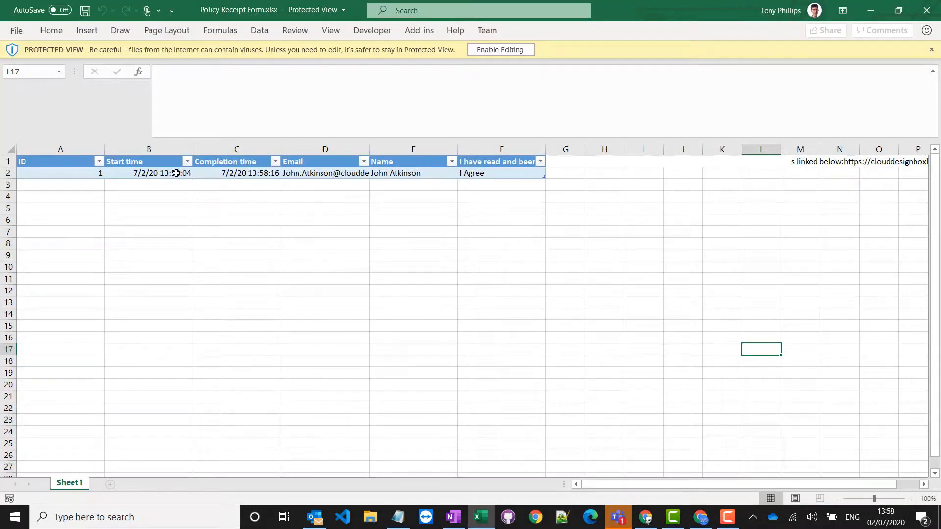
{"action": "left_click", "coordinate": [324, 172]}
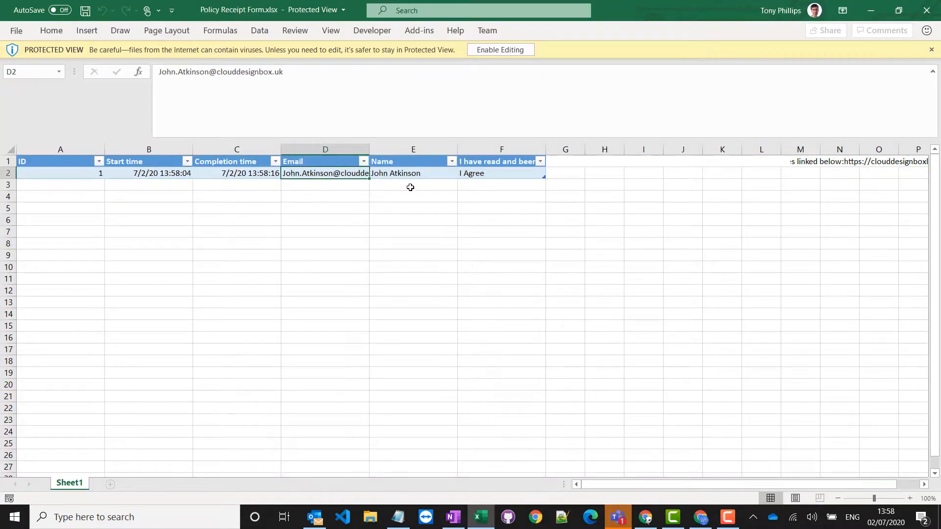
{"action": "left_click", "coordinate": [412, 173]}
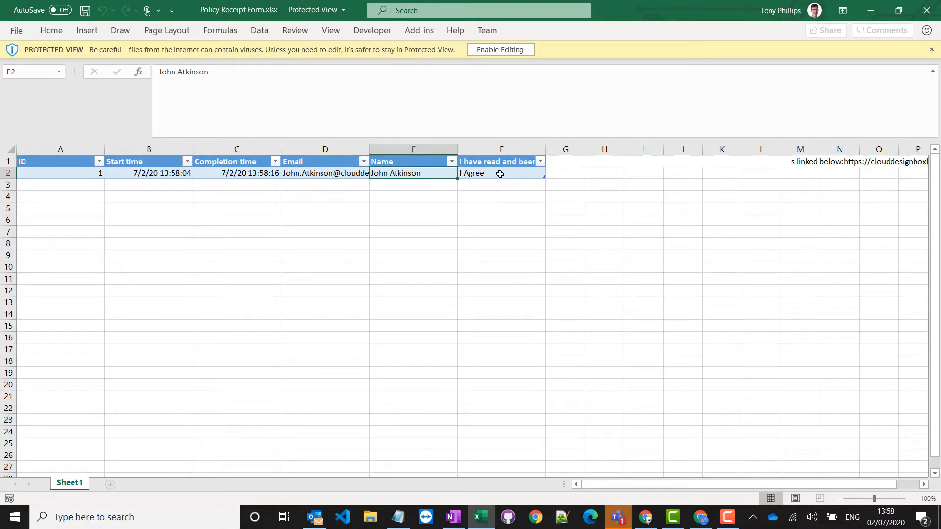
{"action": "left_click", "coordinate": [501, 173]}
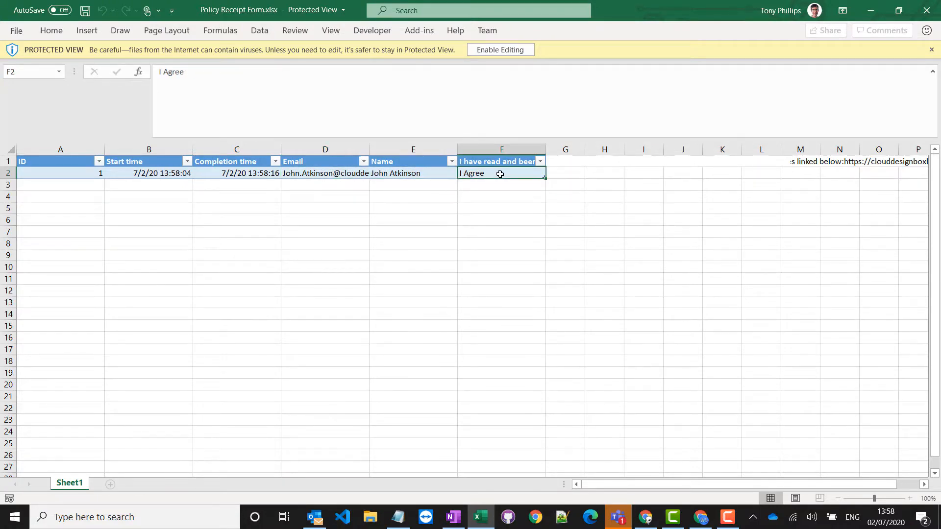